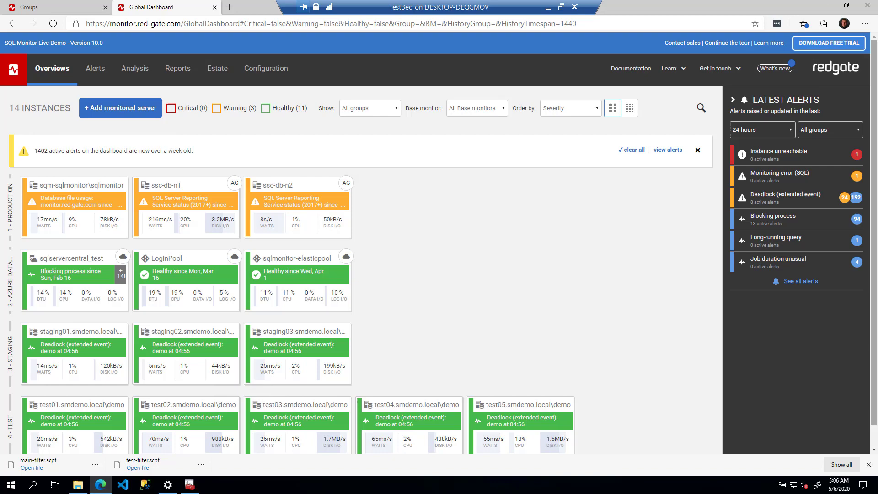
mouse_move(321, 66)
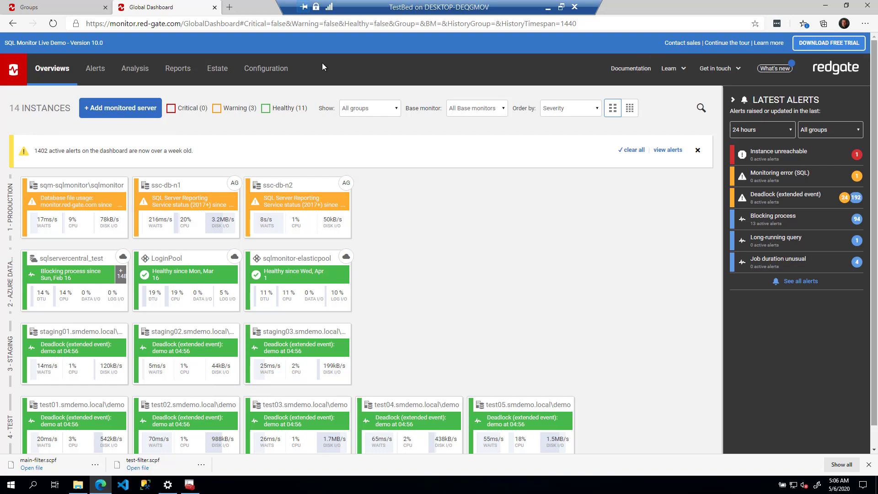
Leave the Global Dashboard for the Configuration area.
click(265, 69)
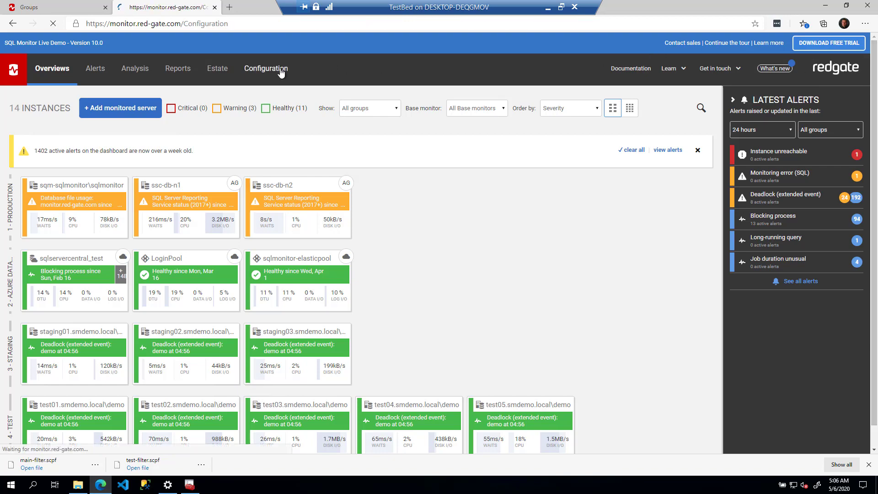
Reach the Groups settings under Monitoring, listing Production, Azure database, Staging and Test.
click(265, 68)
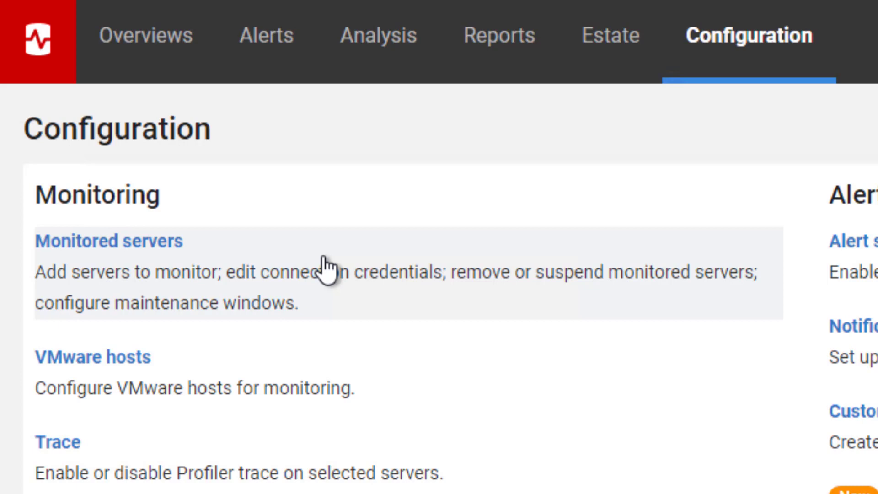
scroll(down, 3)
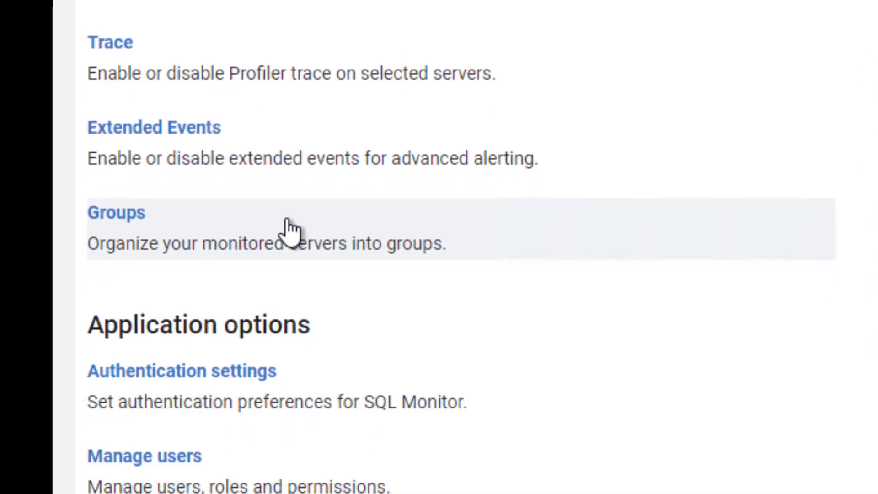
click(115, 211)
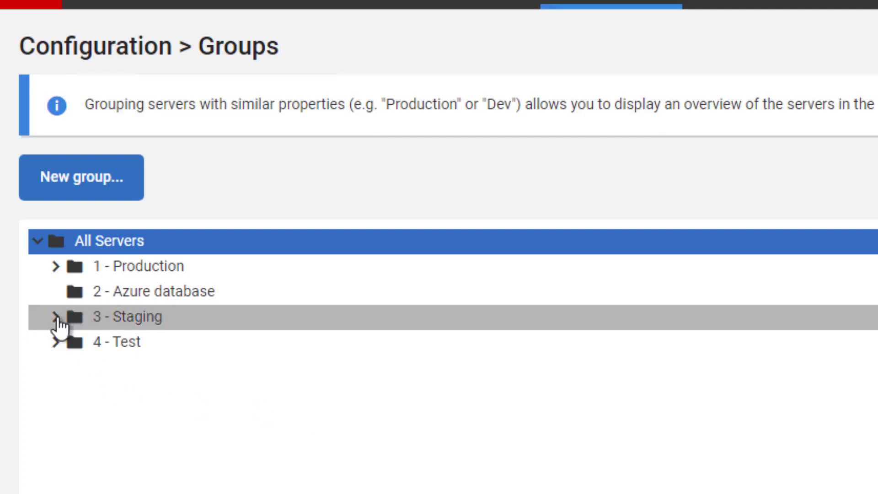
Show 1. Production, 2. Staging, 3. Testing and 4. Development under All Servers.
click(55, 316)
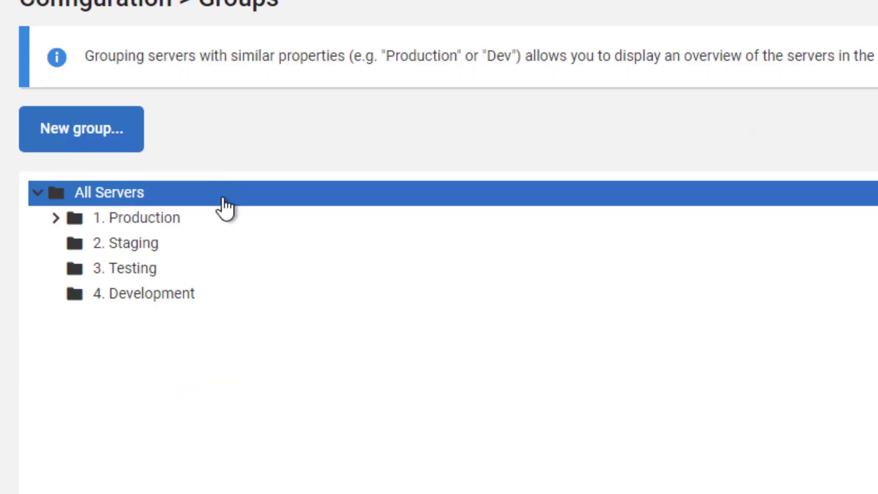
mouse_move(214, 322)
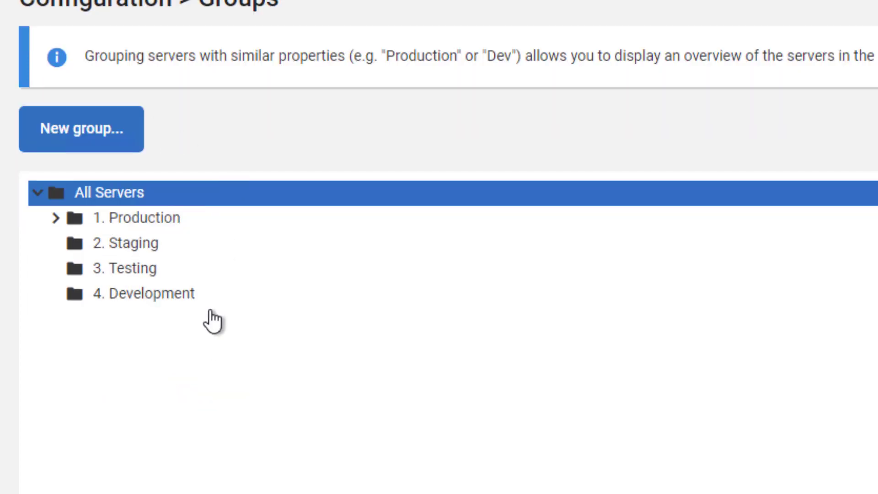
mouse_move(215, 309)
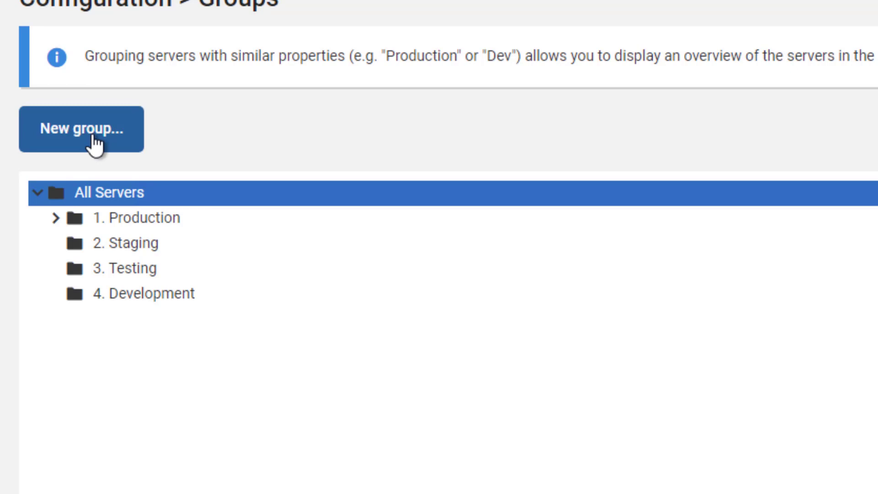
Create a new group named Finance-Production under All Servers.
click(80, 128)
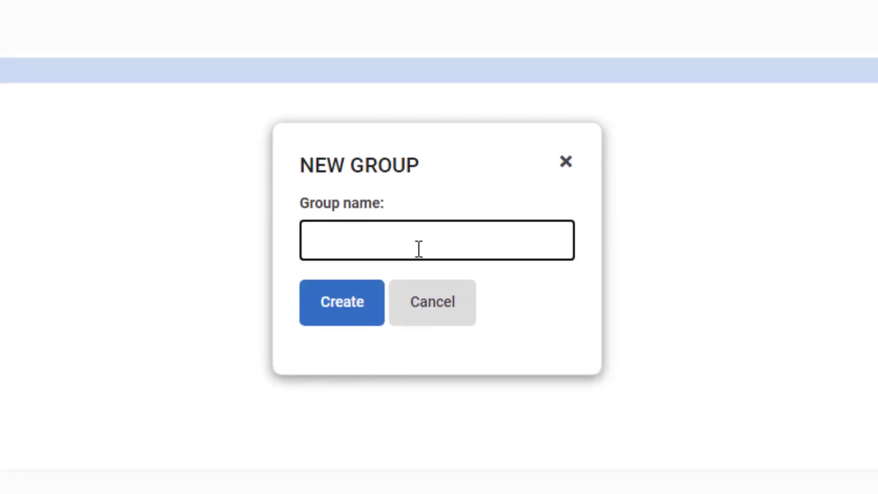
text(Finance-Produc)
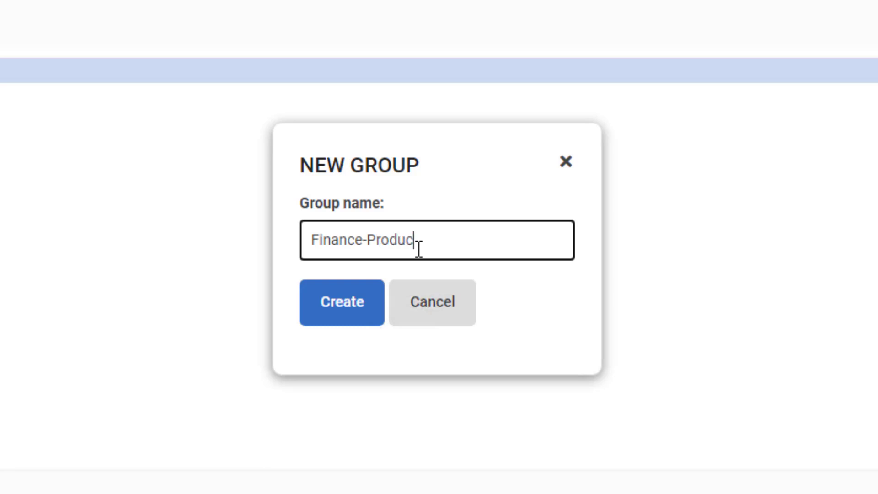
click(341, 303)
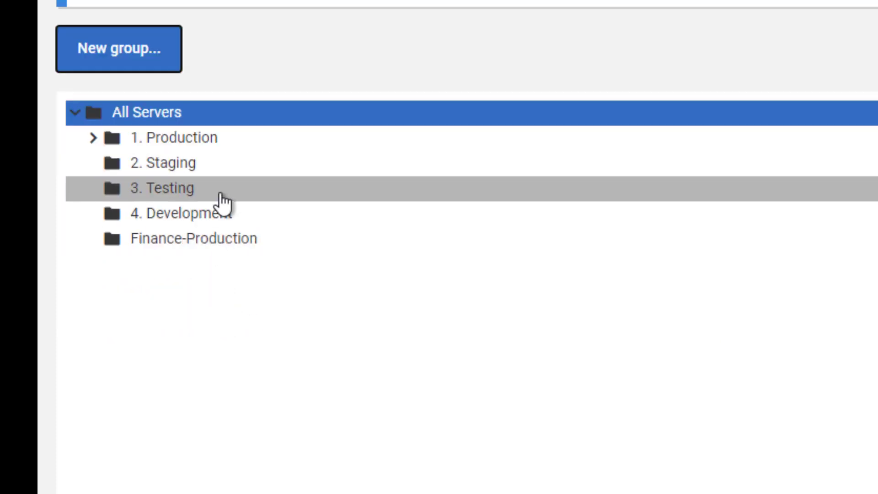
Rename the 4. Development group to just Development.
click(193, 239)
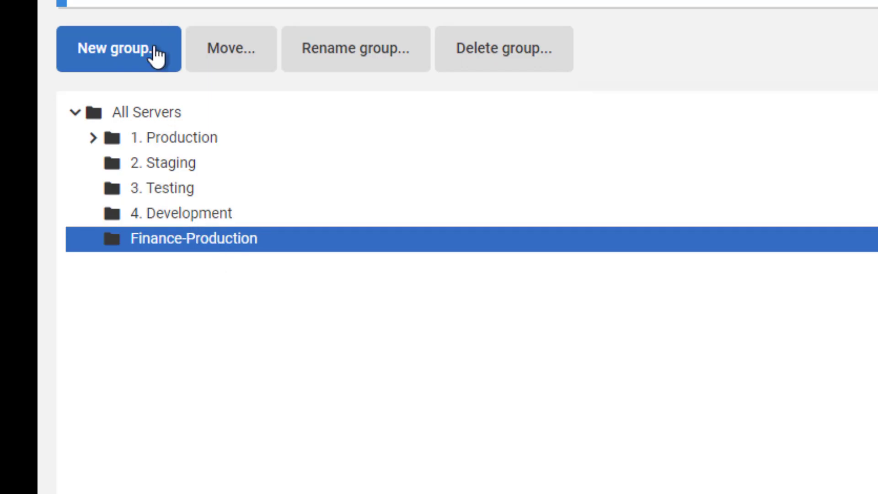
mouse_move(142, 213)
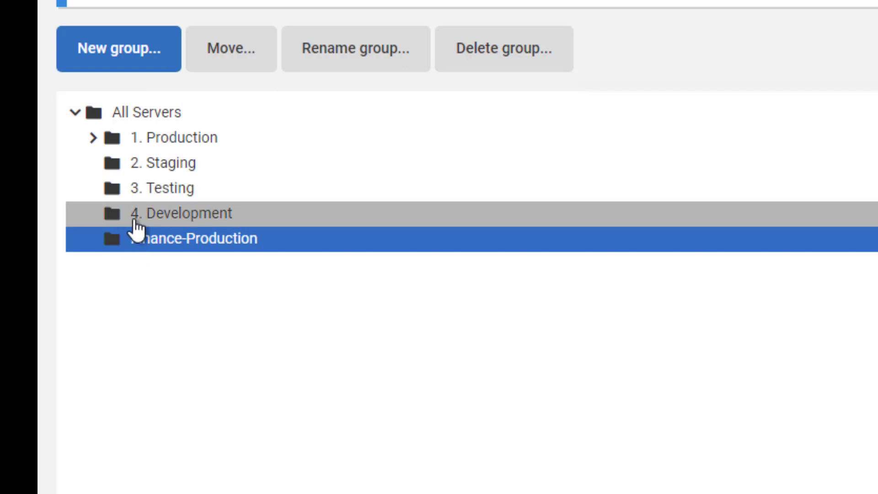
mouse_move(163, 188)
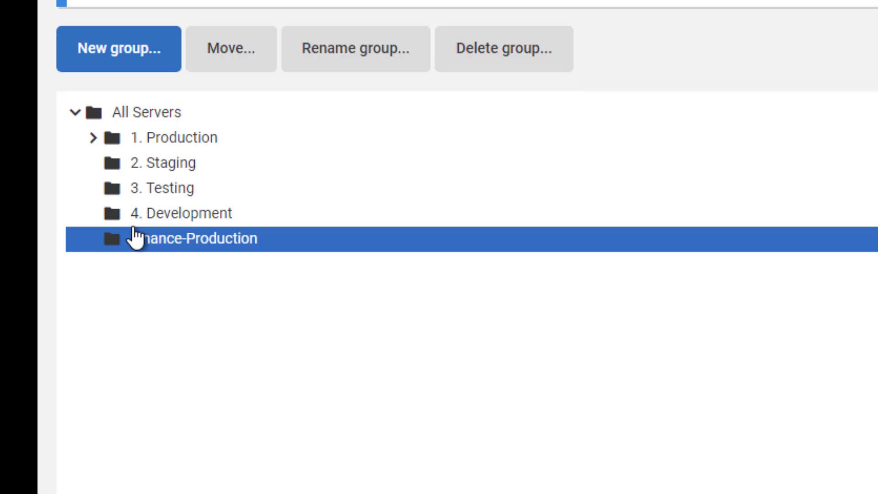
click(176, 213)
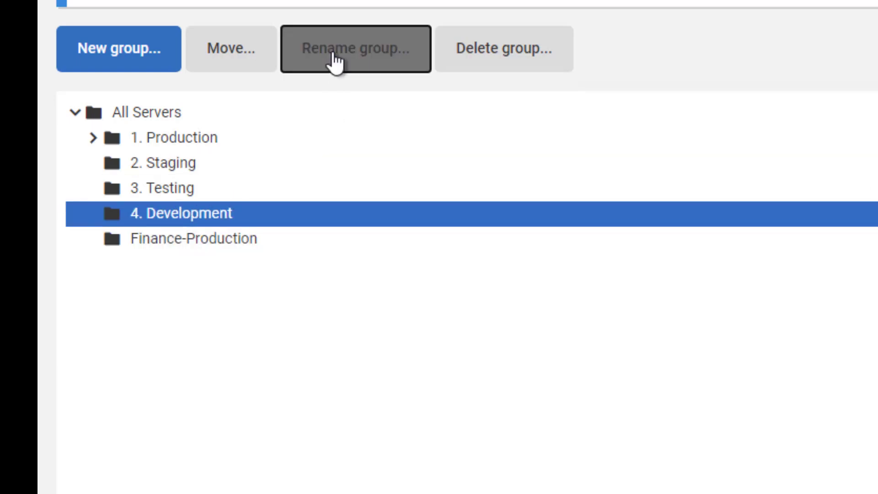
click(354, 49)
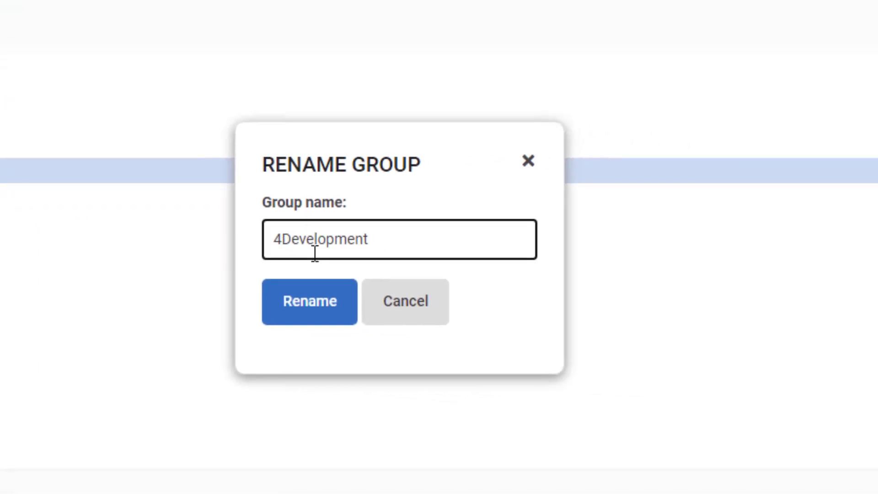
click(308, 301)
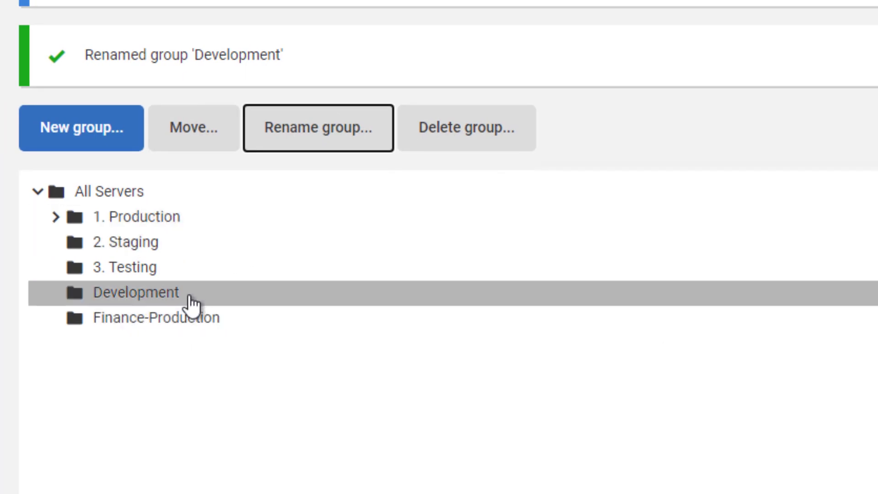
click(128, 266)
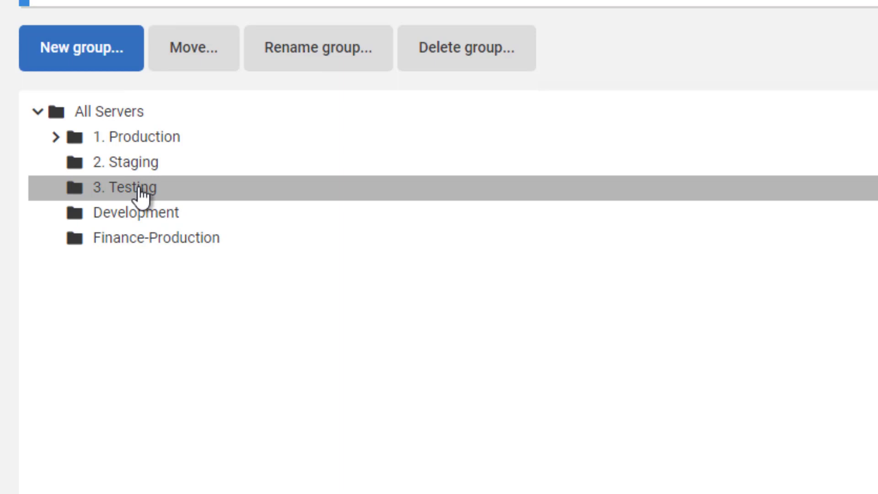
Delete the 3. Testing group, then select 2. Staging.
click(140, 188)
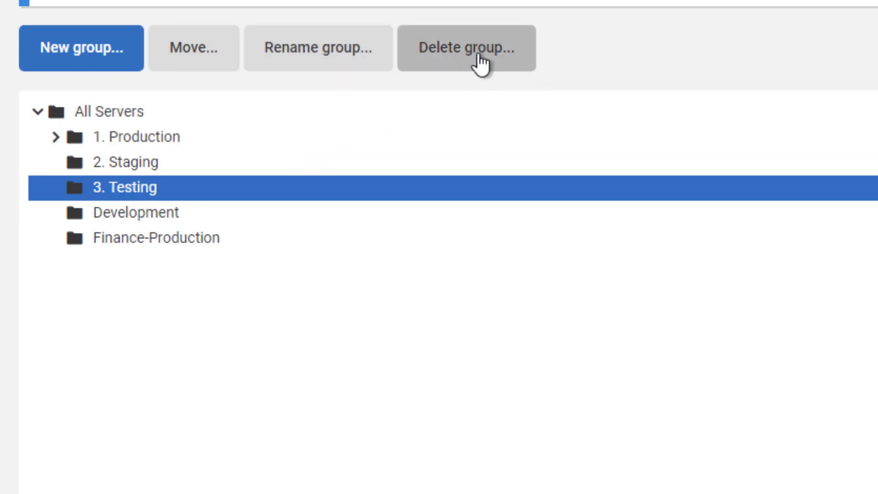
click(467, 47)
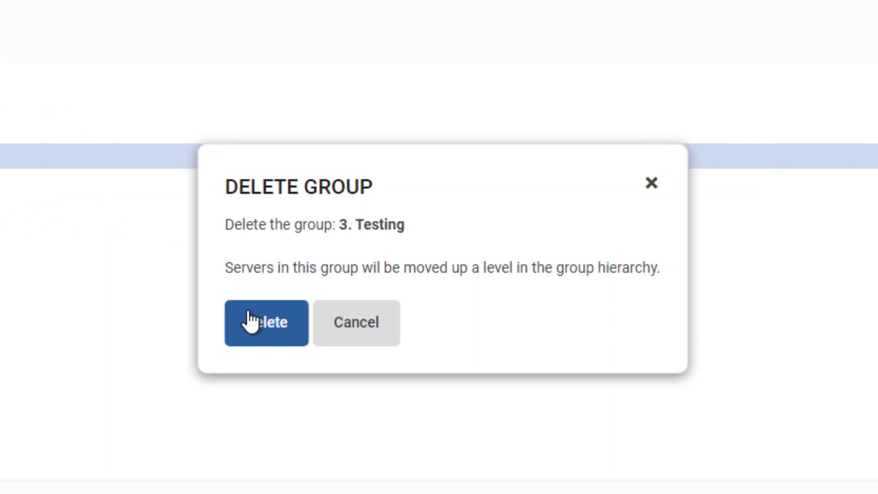
click(265, 323)
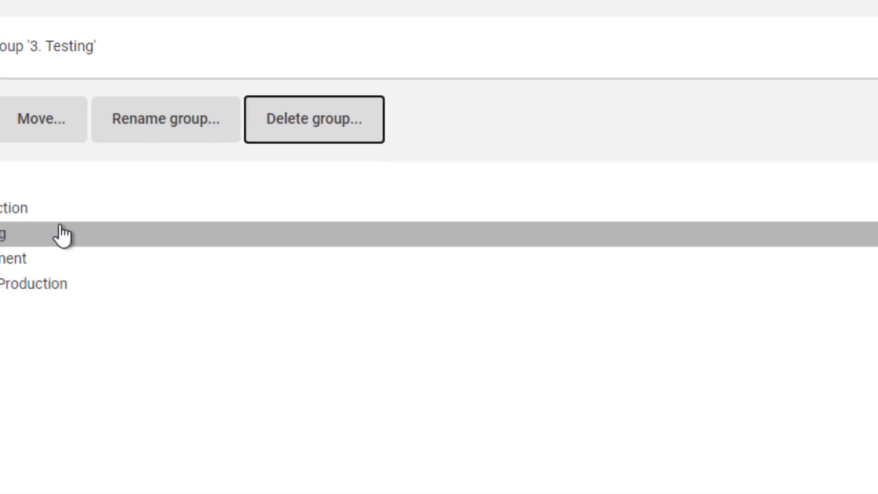
click(314, 119)
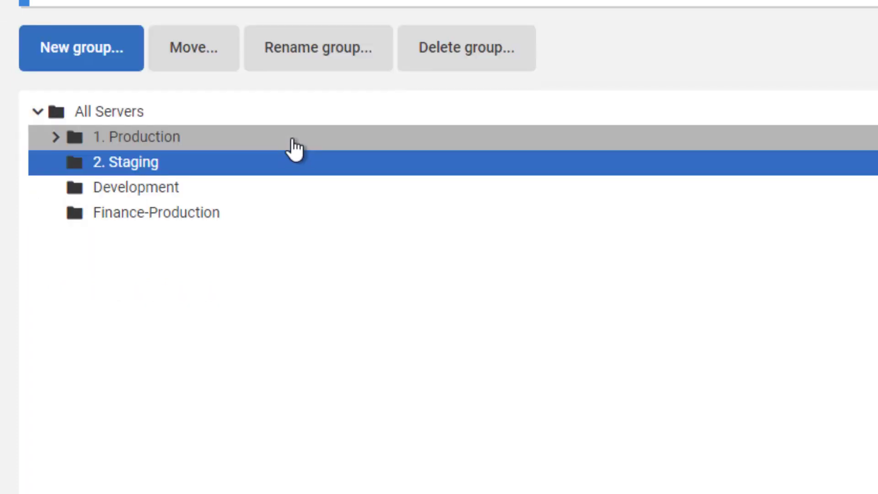
Rename the 2. Staging group to Preproduction.
click(317, 48)
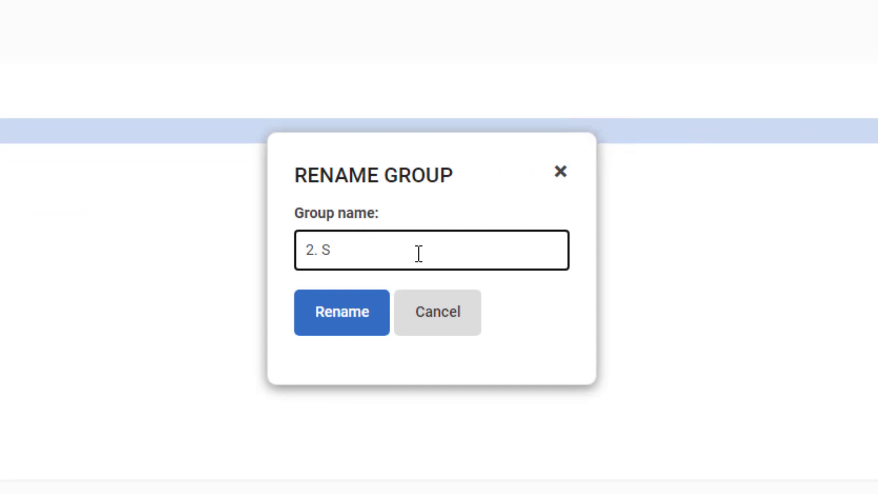
text(Preproduction)
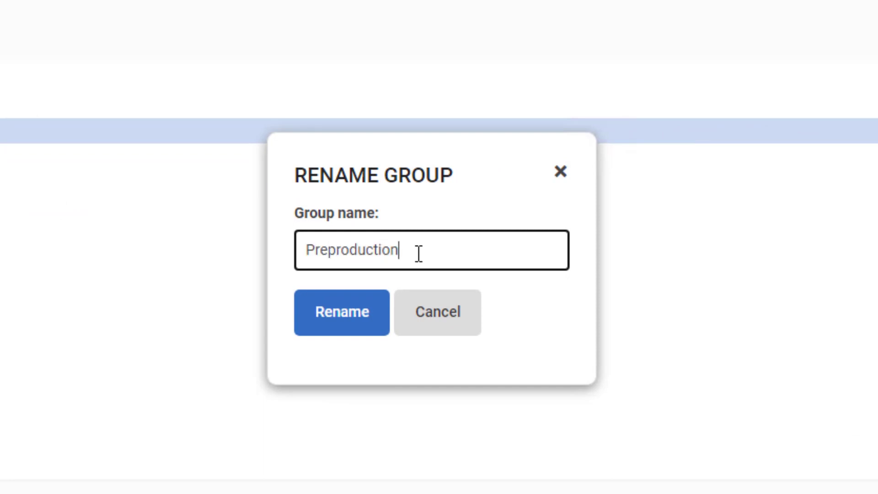
click(341, 311)
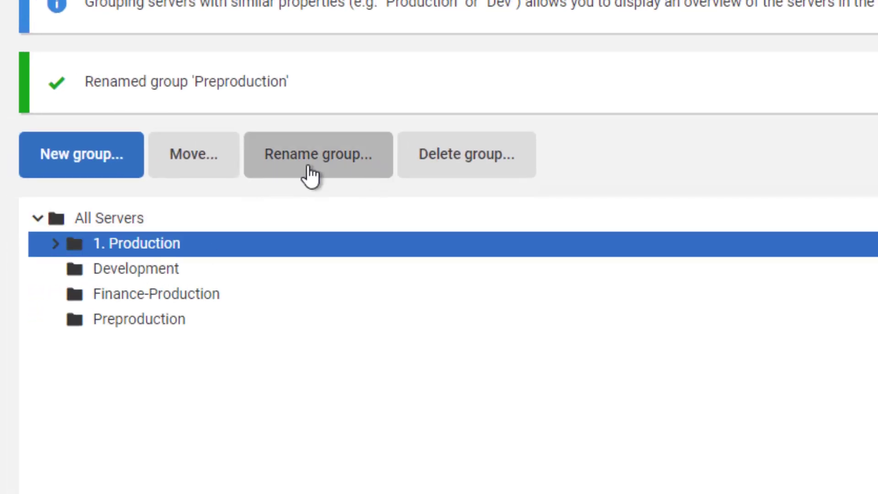
Rename the 1. Production group to Operations.
click(317, 155)
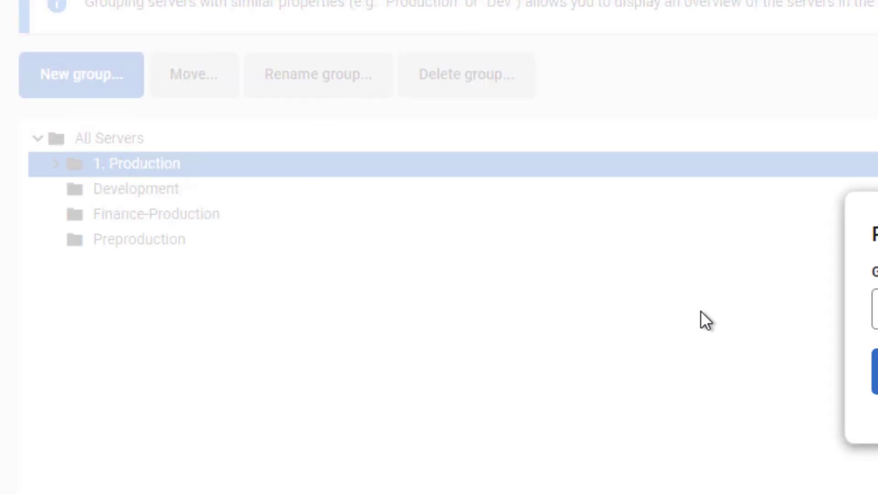
click(317, 74)
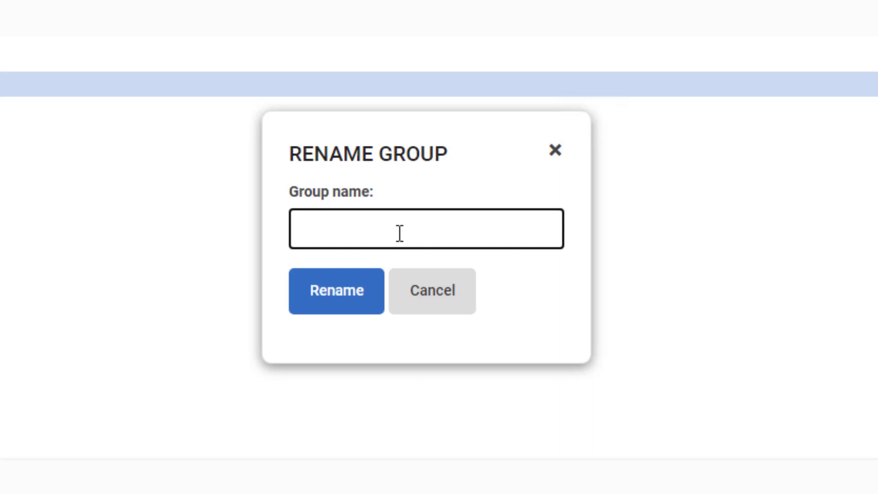
text(Operations)
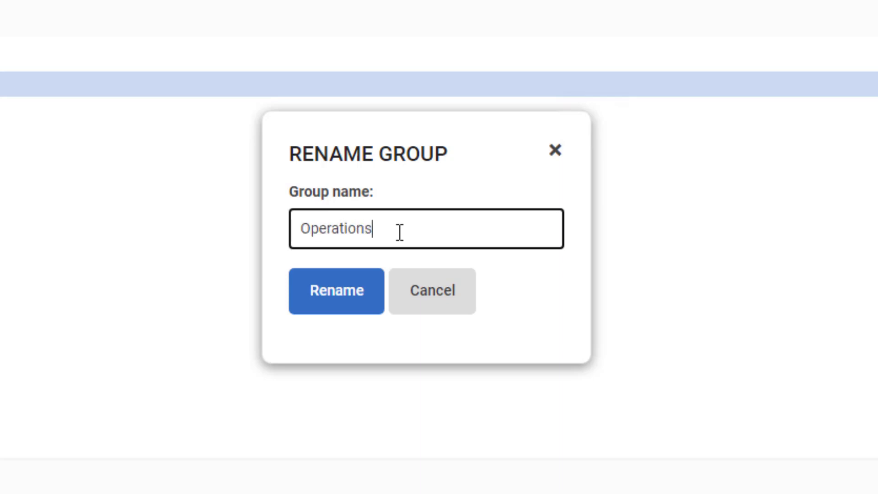
click(337, 291)
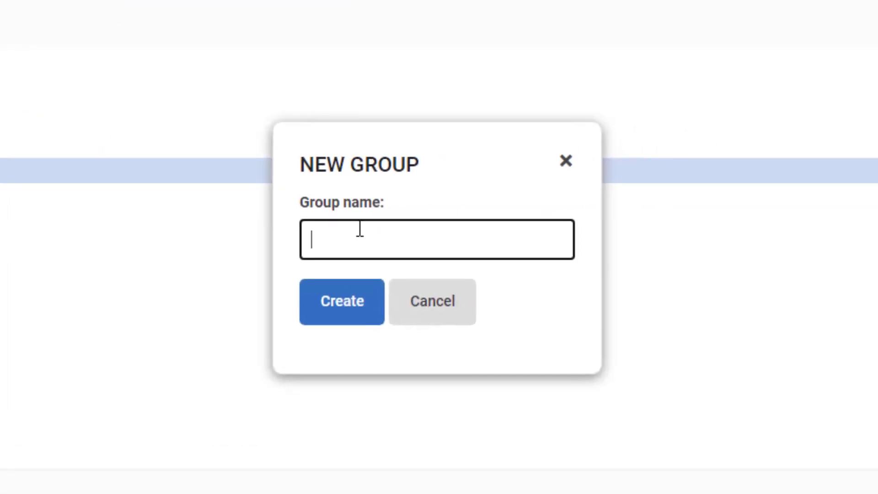
Create a new group named Finance-Preprod.
text(Finance-P)
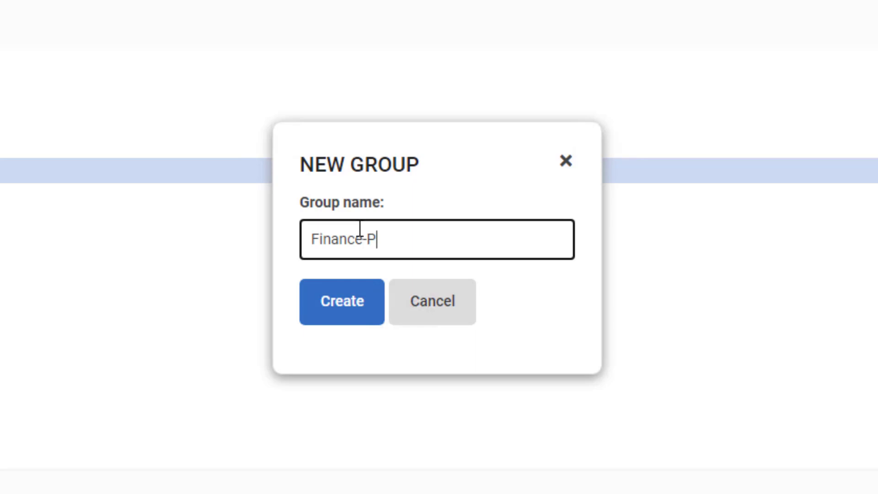
text(rep)
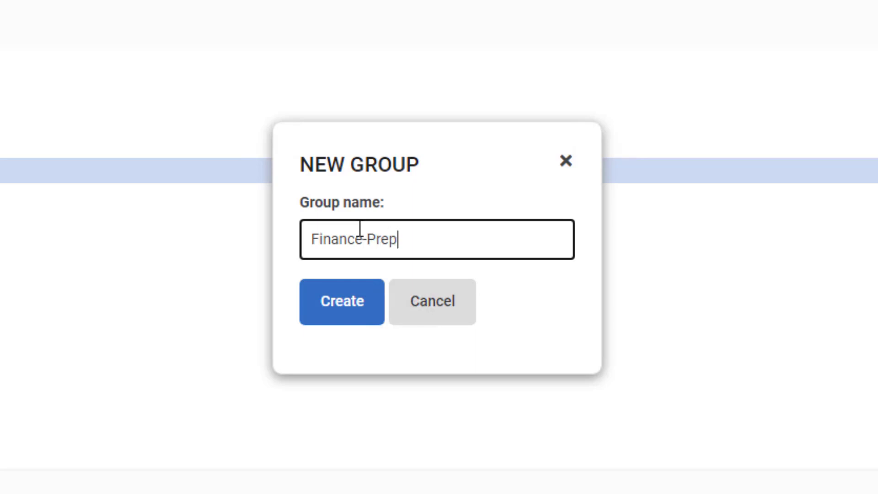
text(rod)
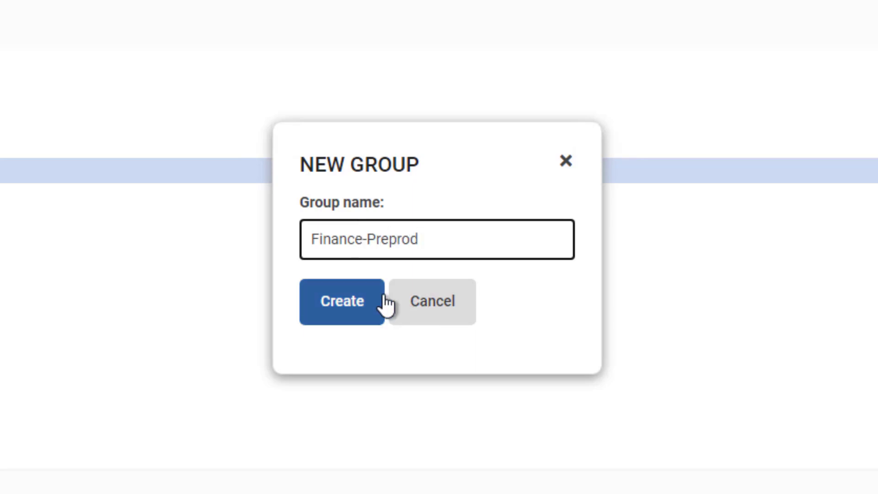
click(342, 301)
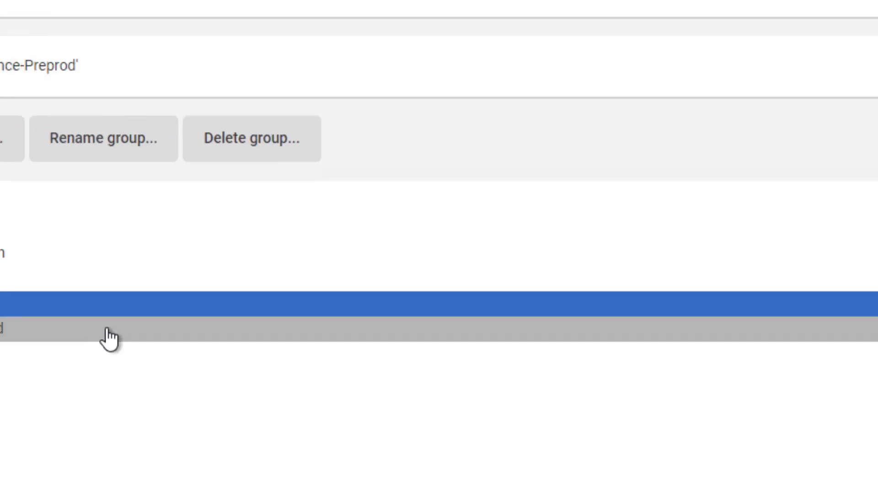